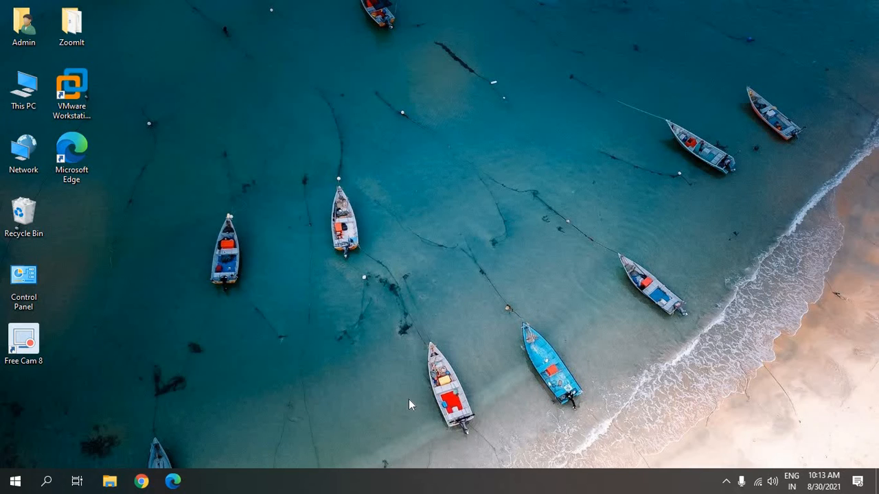
mouse_move(228, 365)
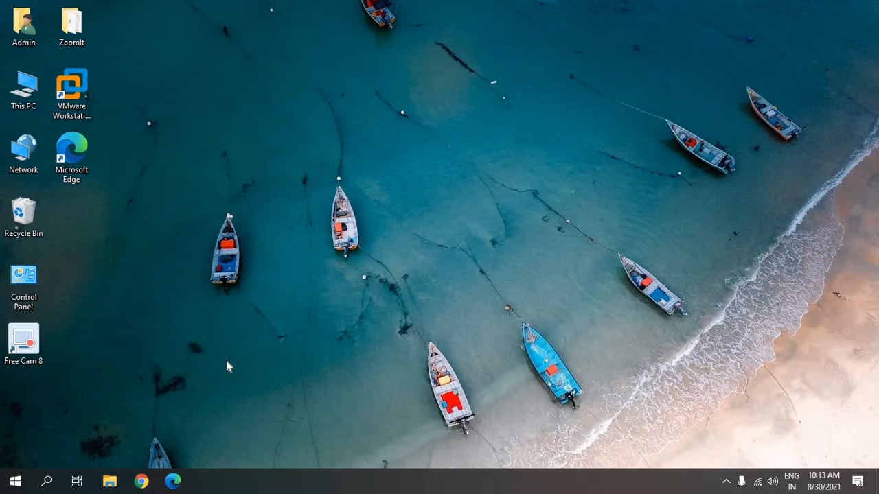
mouse_move(217, 365)
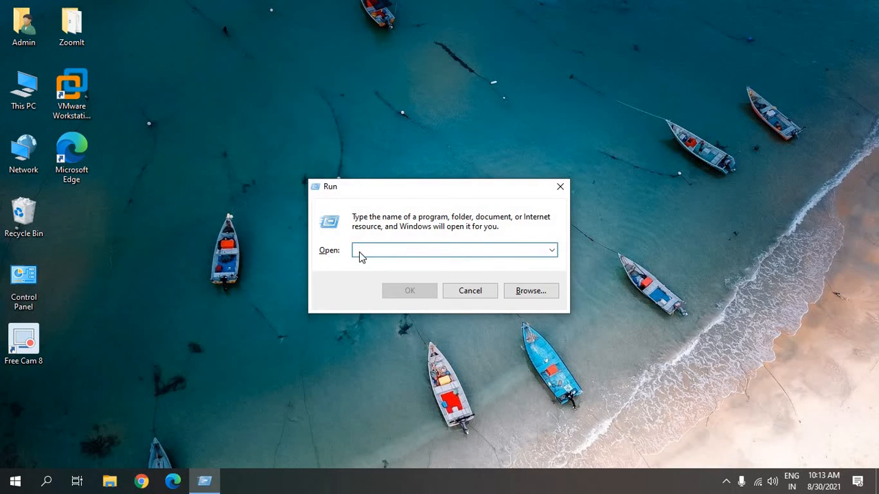
Run the diskmgmt.msc command to launch the Disk Management console.
text(disk)
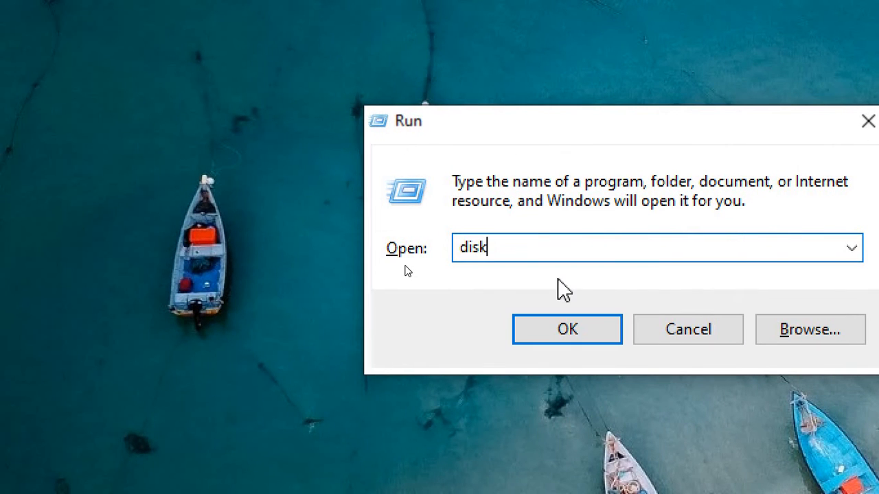
text(mg)
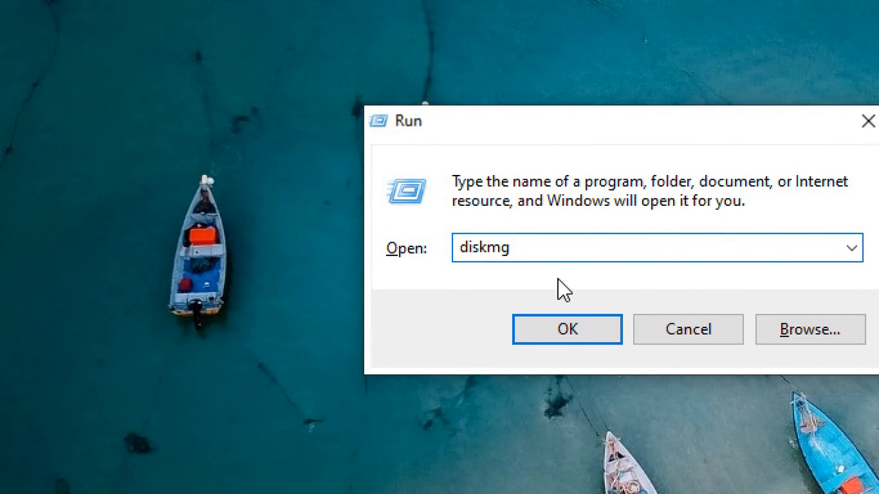
text(mt.ms)
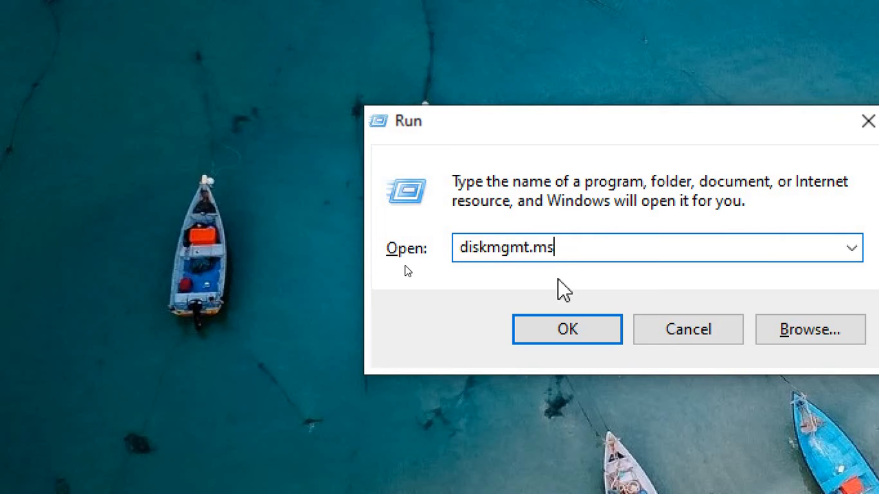
text(c)
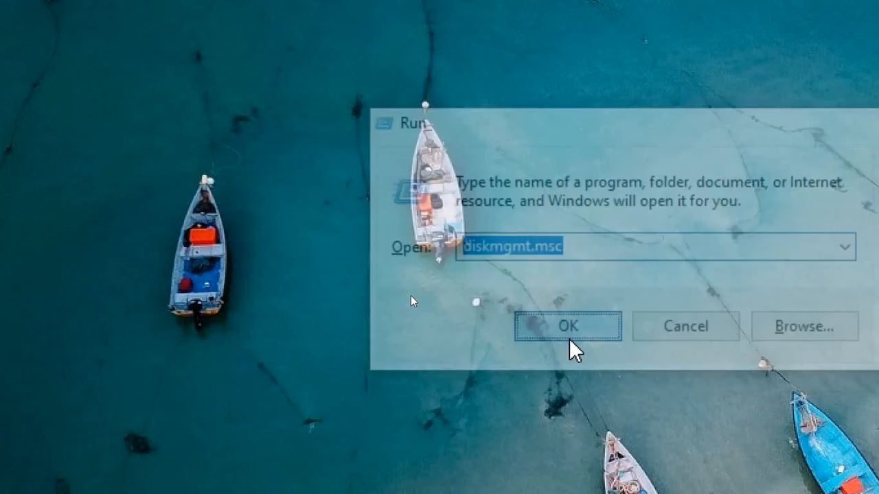
click(566, 327)
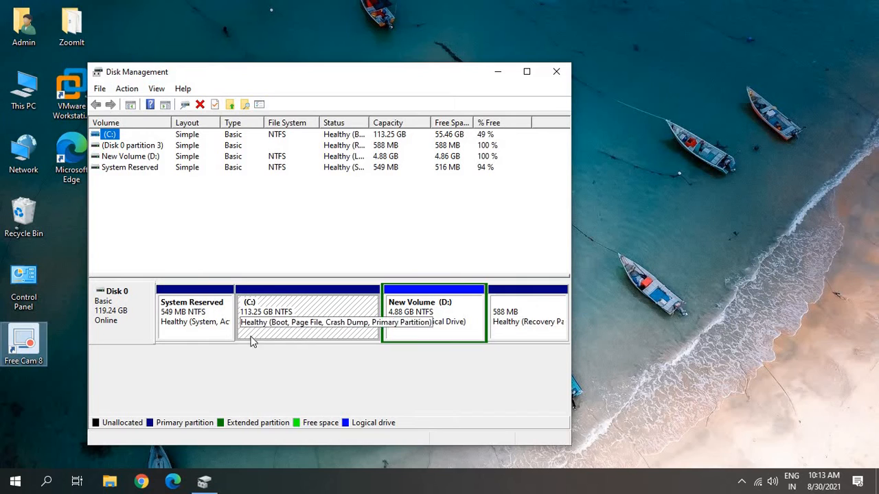
Select the New Volume (D:) 4.88 GB NTFS partition on Disk 0.
click(434, 313)
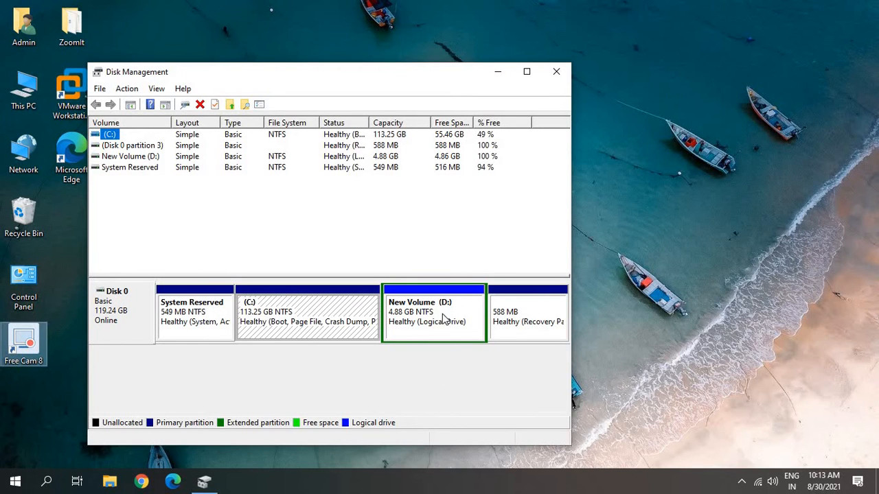
mouse_move(407, 335)
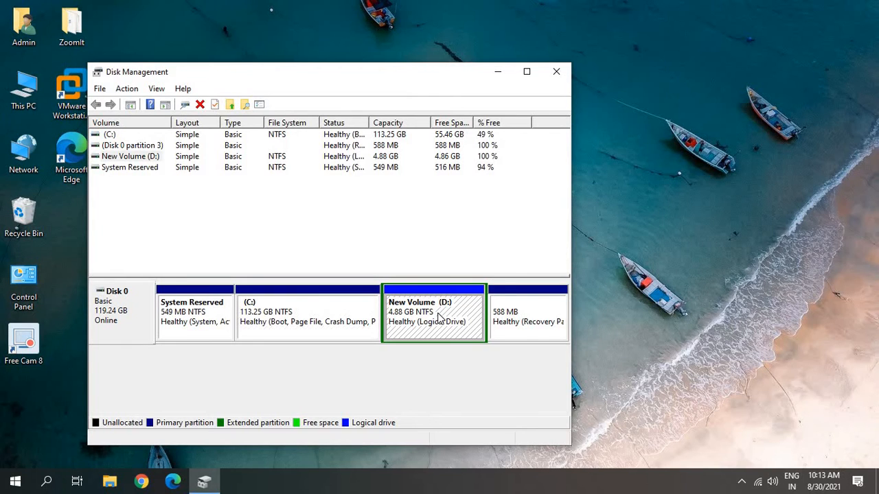
From New Volume's Change Drive Letter and Paths dialog, begin replacing letter D with J.
right_click(434, 313)
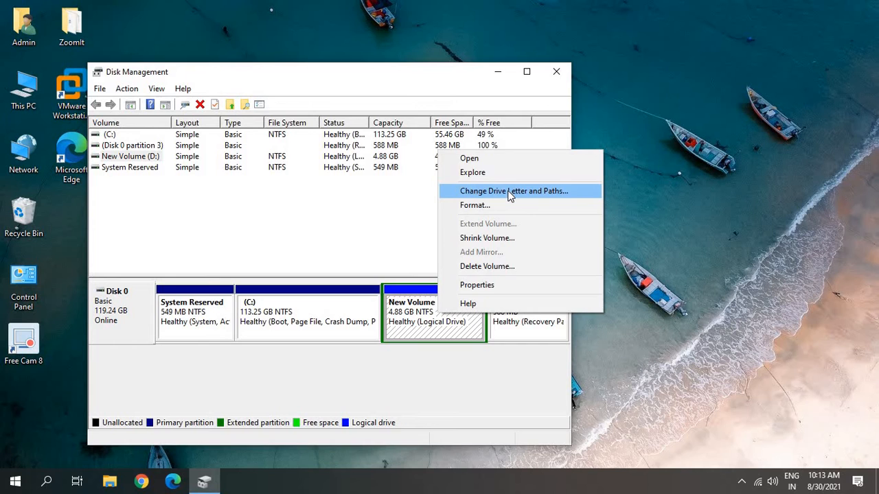
click(514, 191)
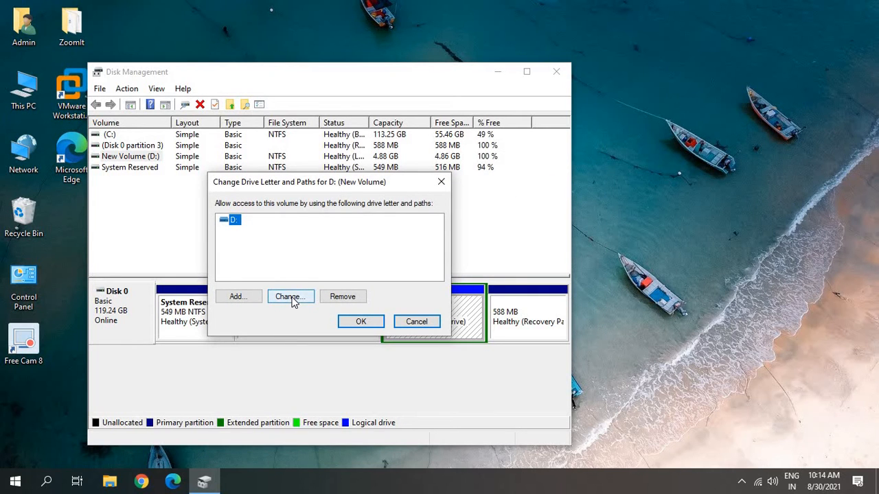
click(289, 296)
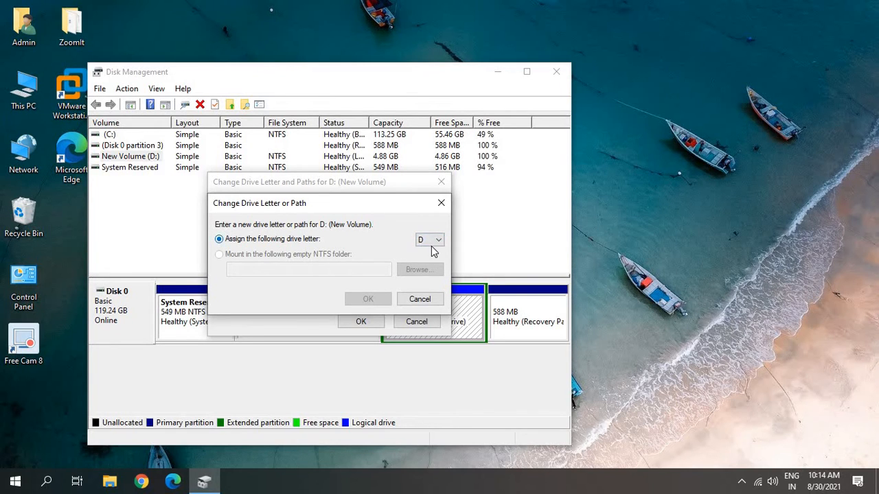
click(440, 239)
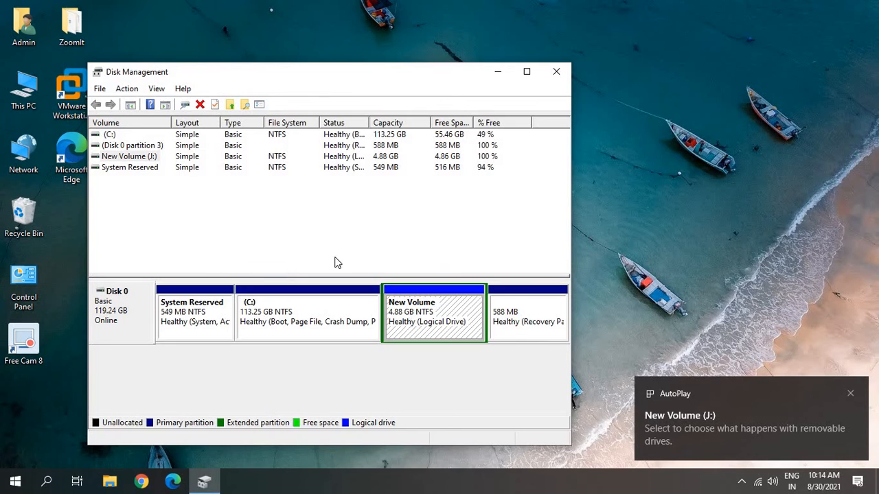
mouse_move(144, 491)
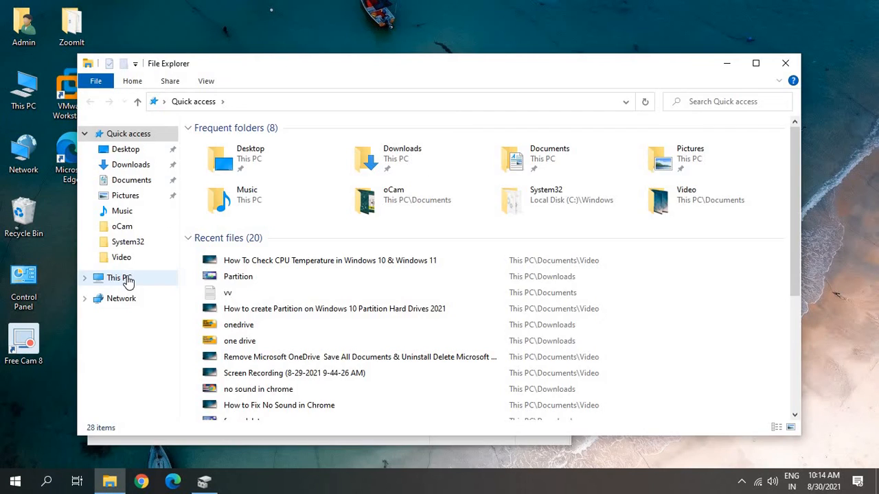
mouse_move(127, 280)
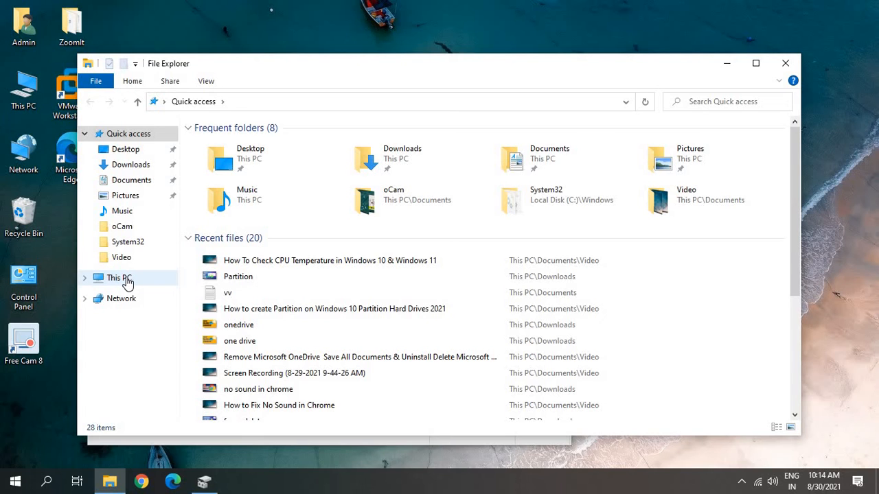
View This PC and verify New Volume is listed as drive J: with 4.86 GB free.
click(118, 278)
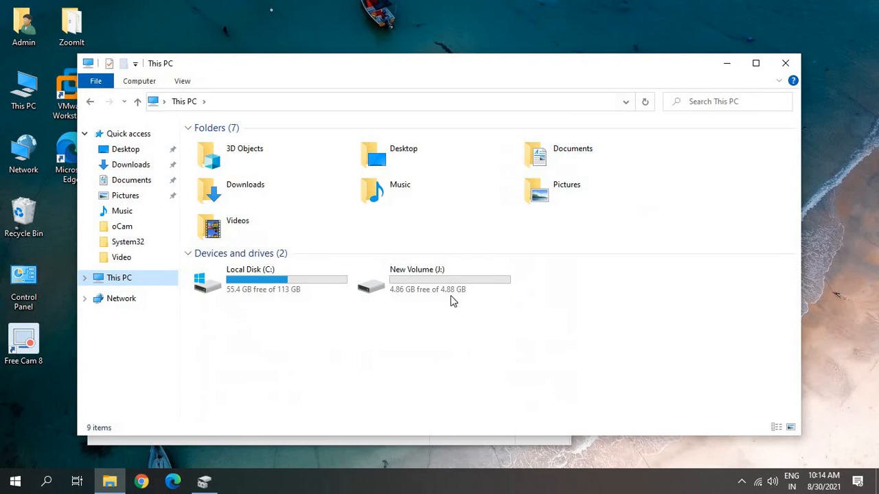
click(432, 280)
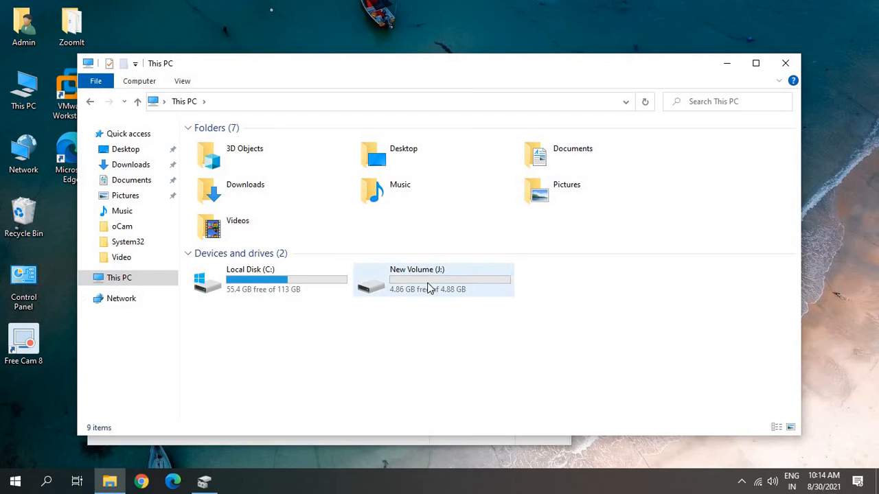
mouse_move(409, 292)
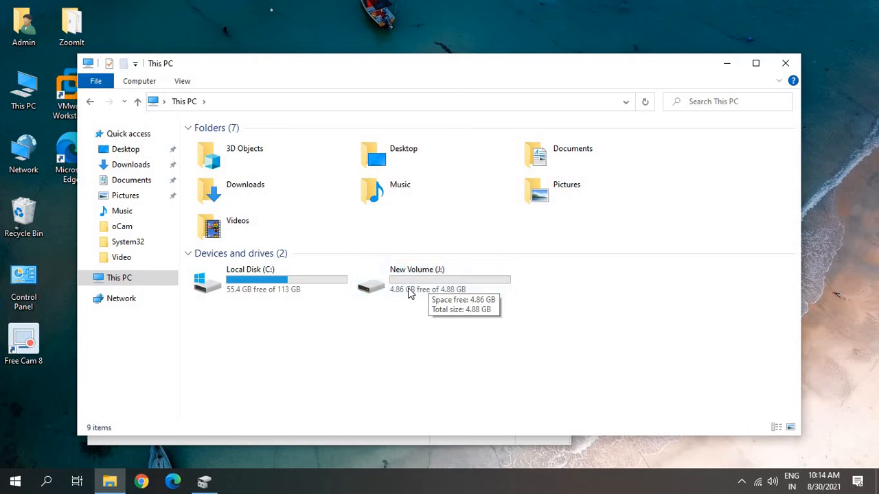